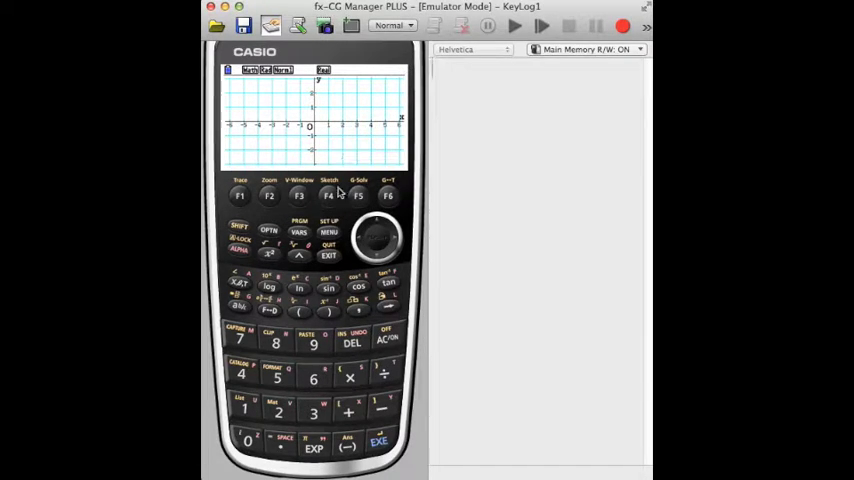
mouse_move(300, 203)
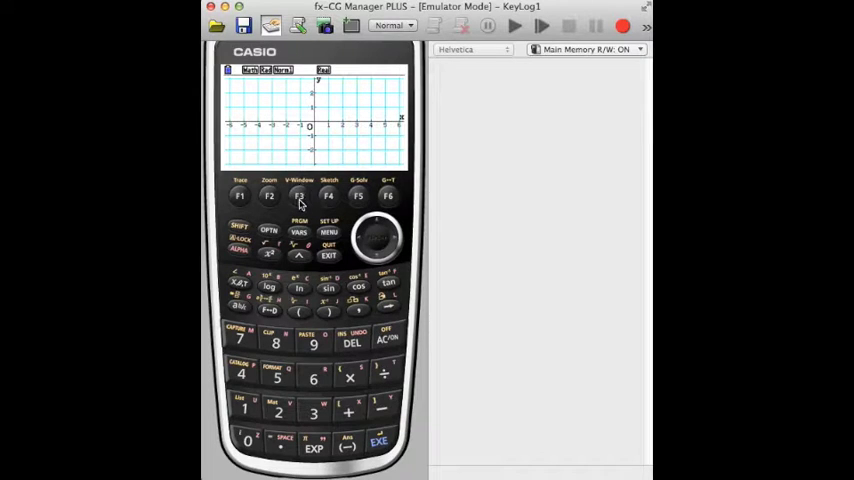
Set the V-Window minimum y to -5 and redraw so the line y=5 shows
click(298, 195)
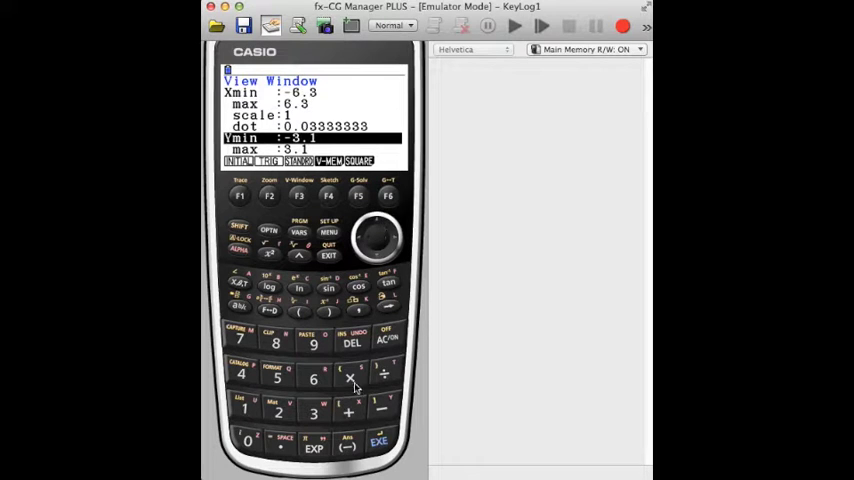
click(378, 441)
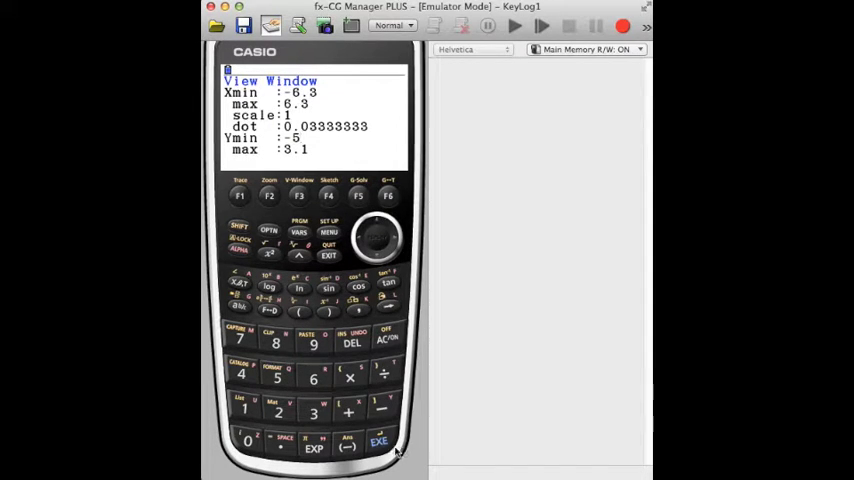
click(378, 441)
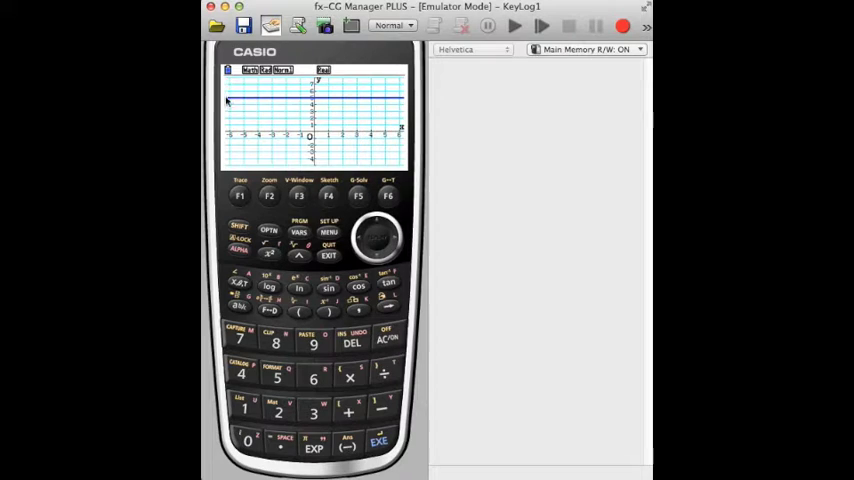
mouse_move(377, 106)
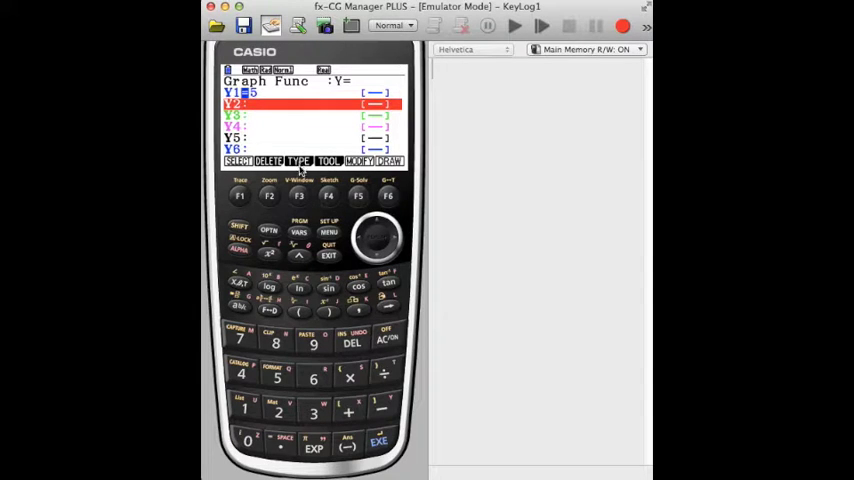
Make the second function an X= type equation for the line x=3
click(299, 195)
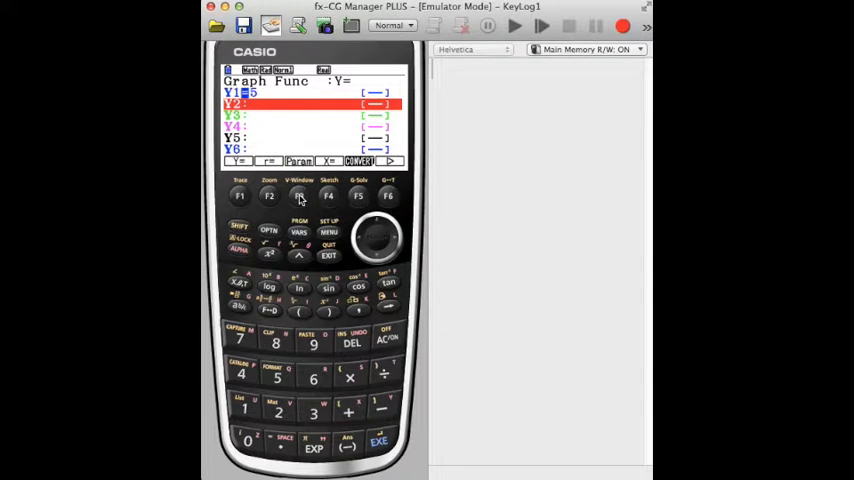
click(328, 195)
text(3)
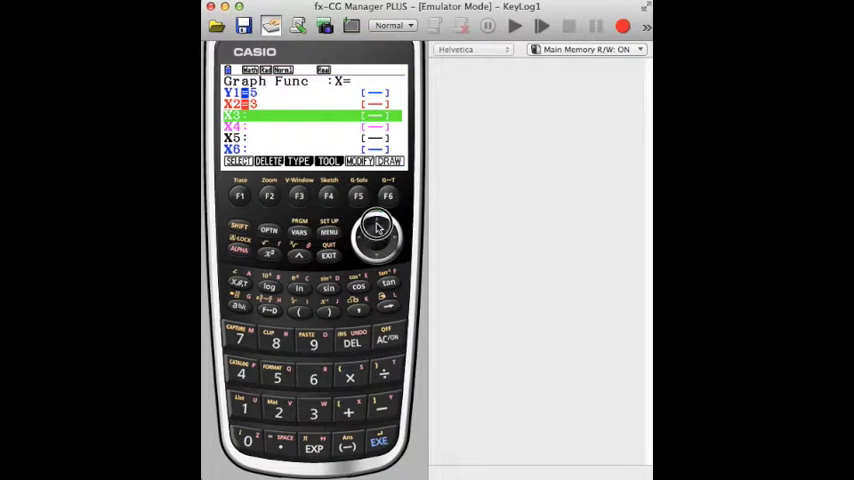
Delete x=3, enter Y2=3x-1 and draw it with y=5
click(269, 165)
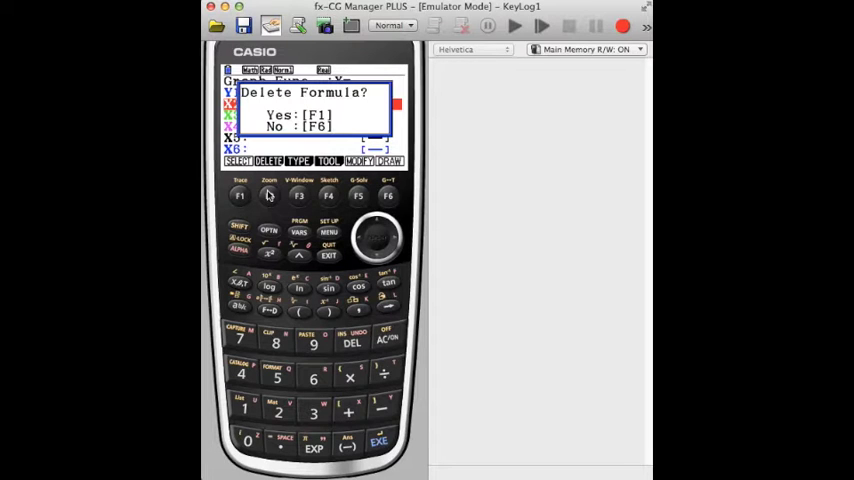
click(239, 195)
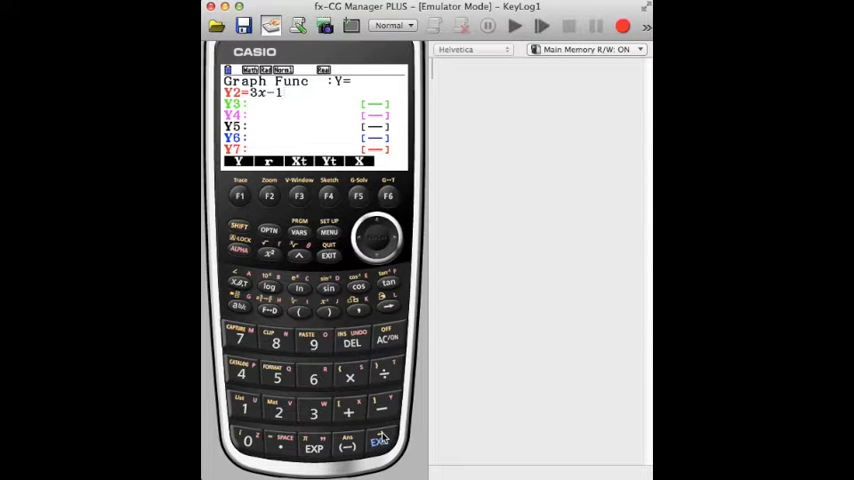
click(388, 195)
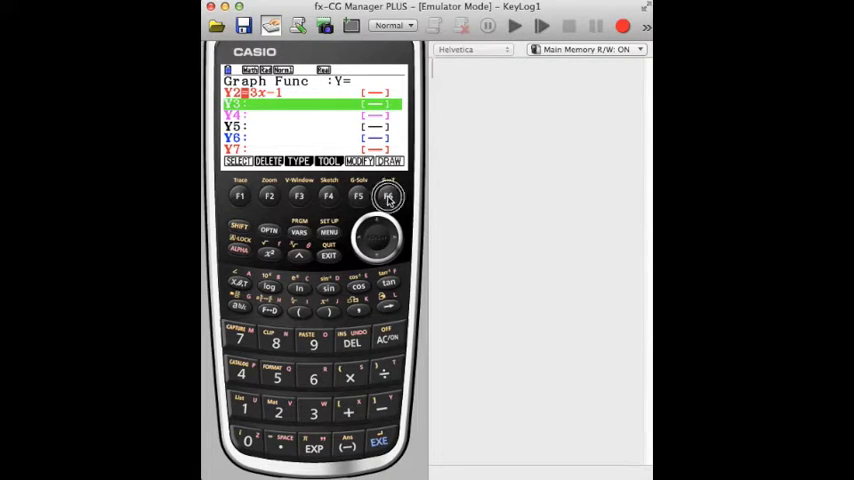
click(388, 195)
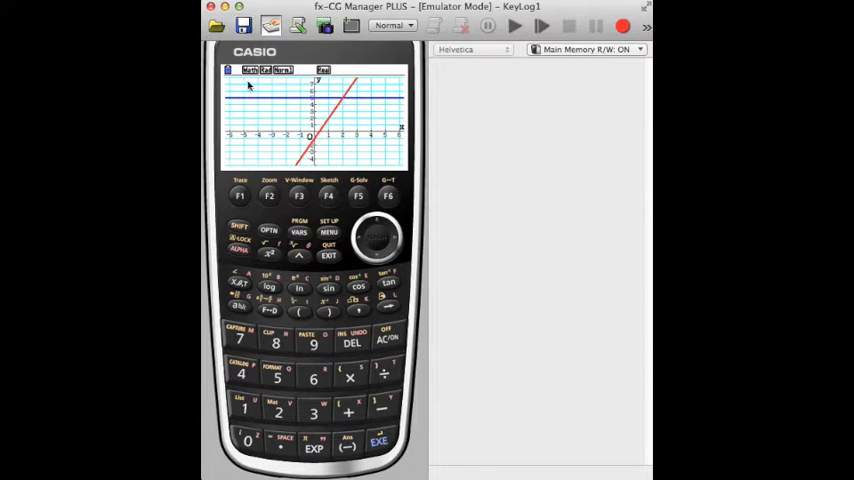
mouse_move(331, 127)
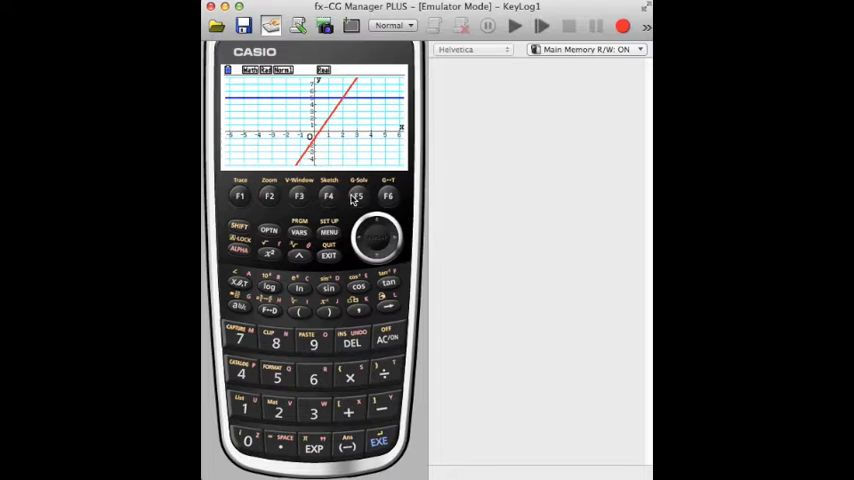
mouse_move(358, 196)
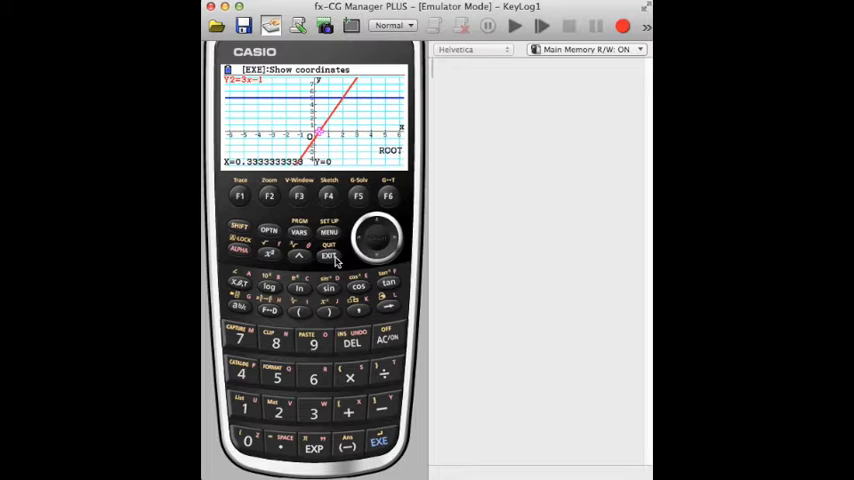
Dismiss the root result x≈0.333 for Y2=3x-1 and return to G-Solv
click(357, 195)
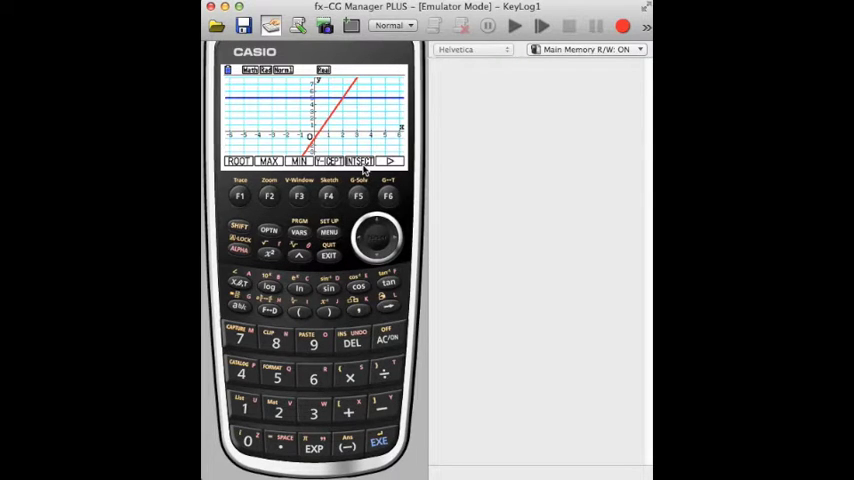
mouse_move(278, 103)
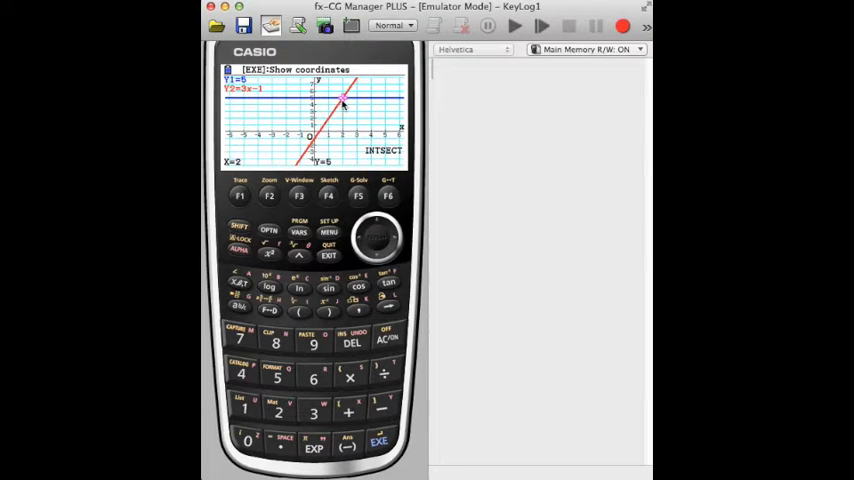
mouse_move(350, 90)
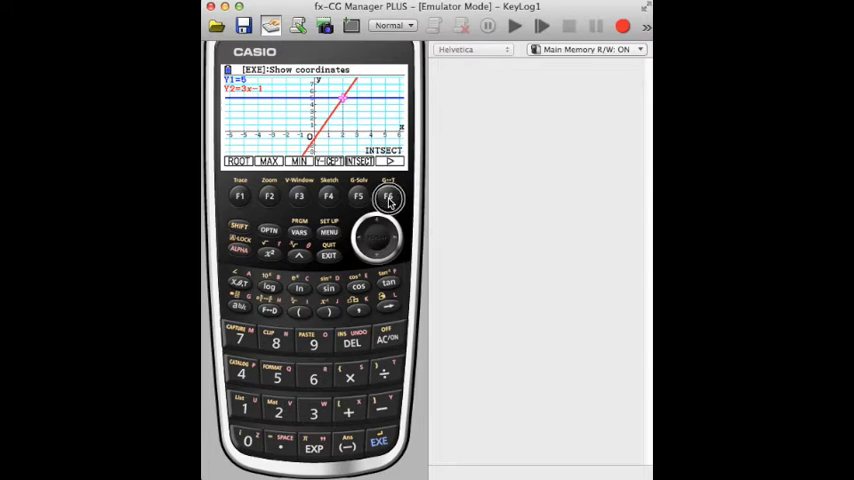
Use Y-CAL on Y2=3x-1 at x=2 to get y=5, then dismiss the result
click(388, 195)
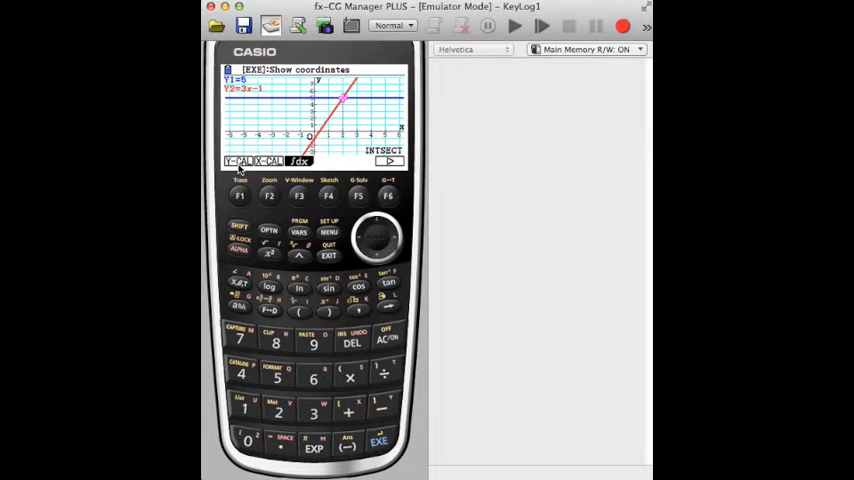
click(239, 195)
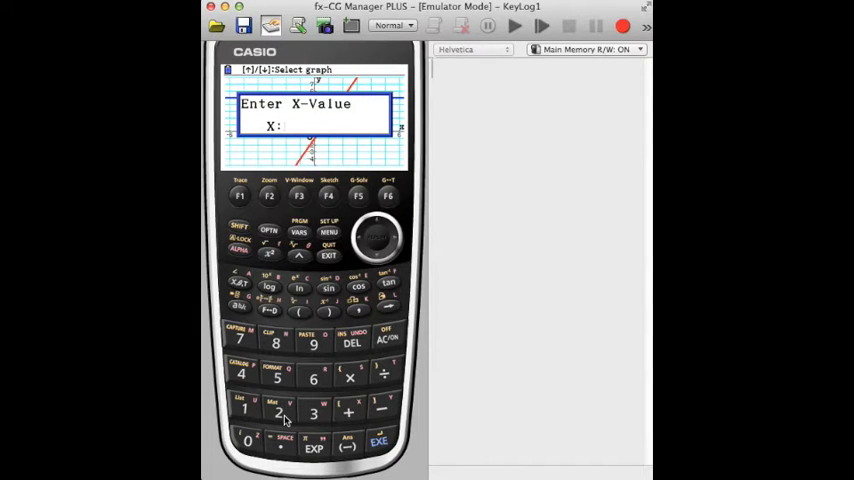
click(277, 412)
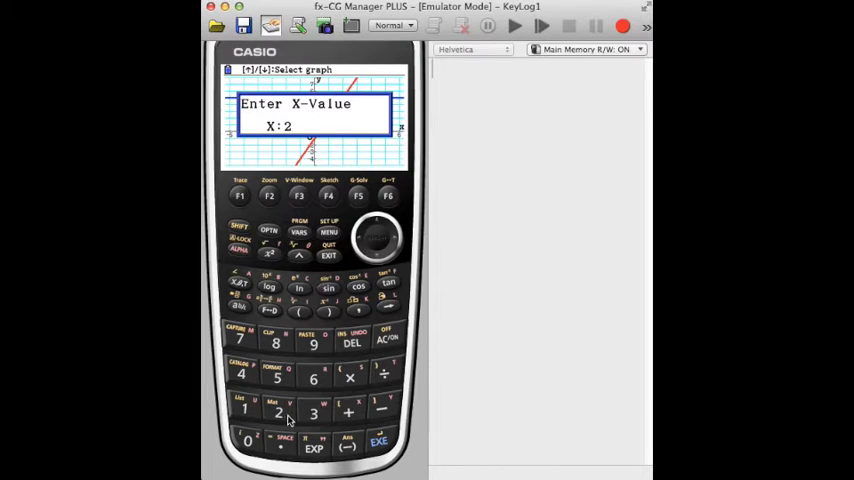
click(378, 443)
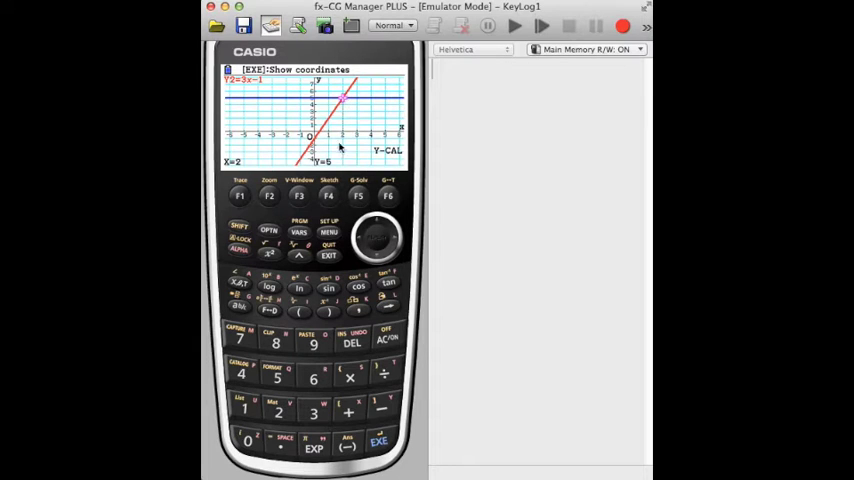
click(358, 195)
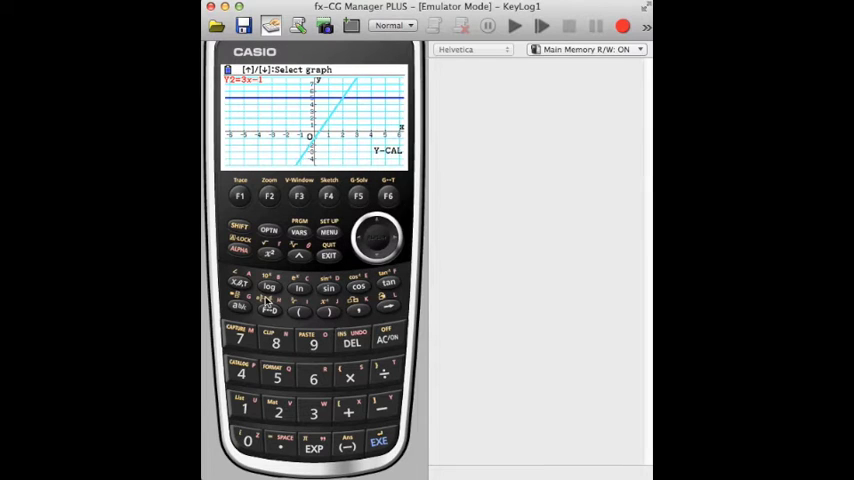
mouse_move(243, 285)
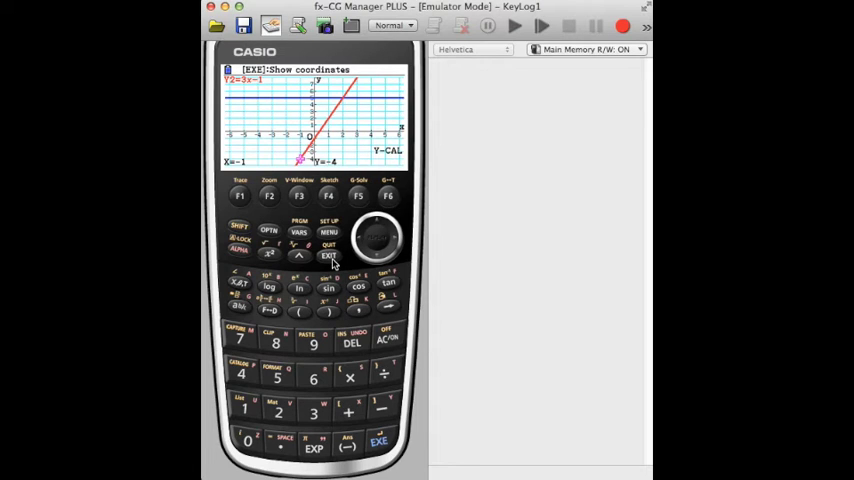
mouse_move(353, 125)
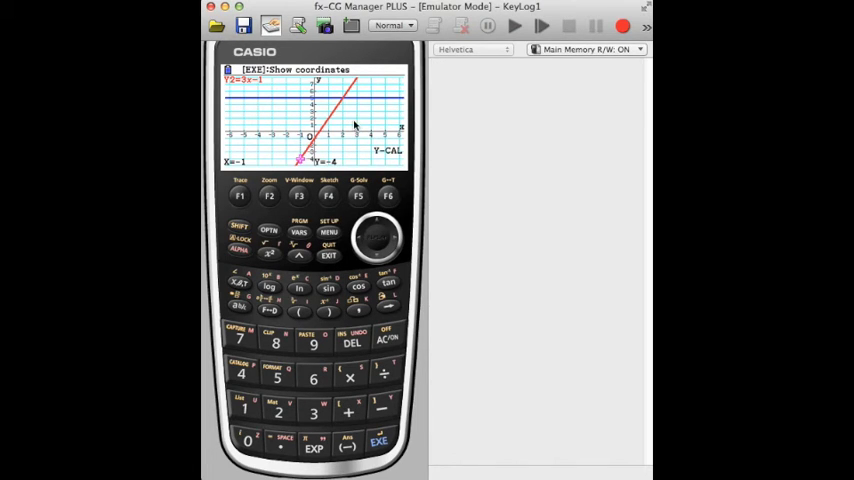